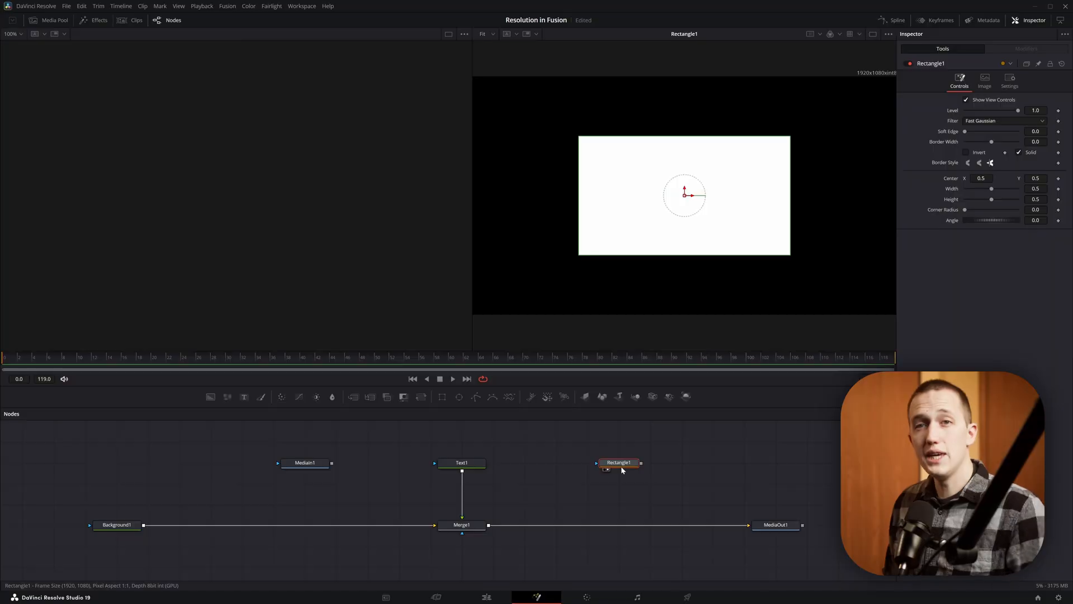
mouse_move(619, 462)
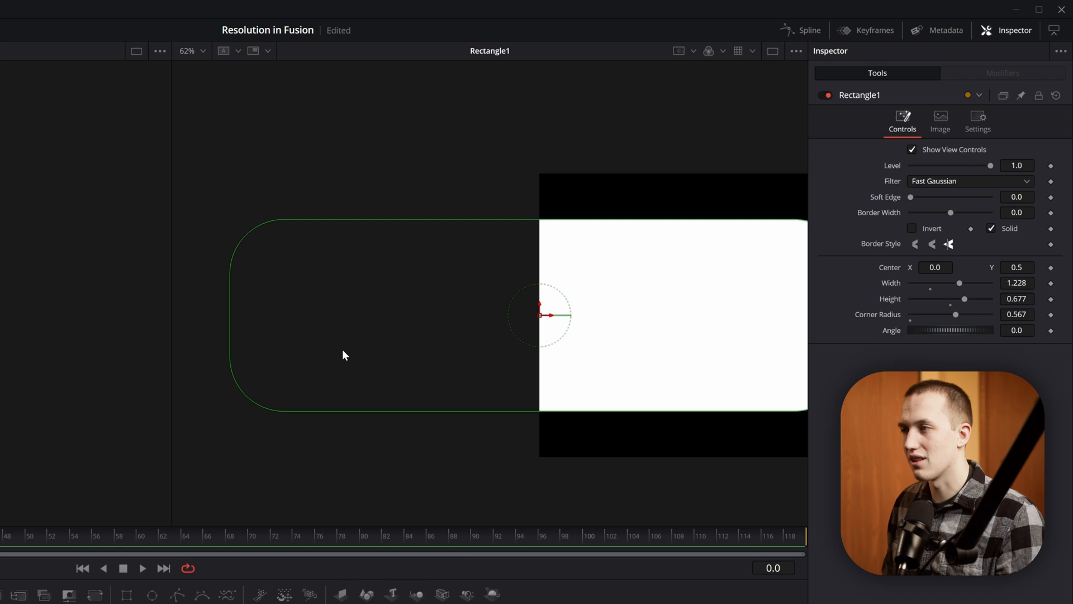
Scroll the Inspector down to Rectangle1's centre, size and corner radius settings.
scroll(down, 3)
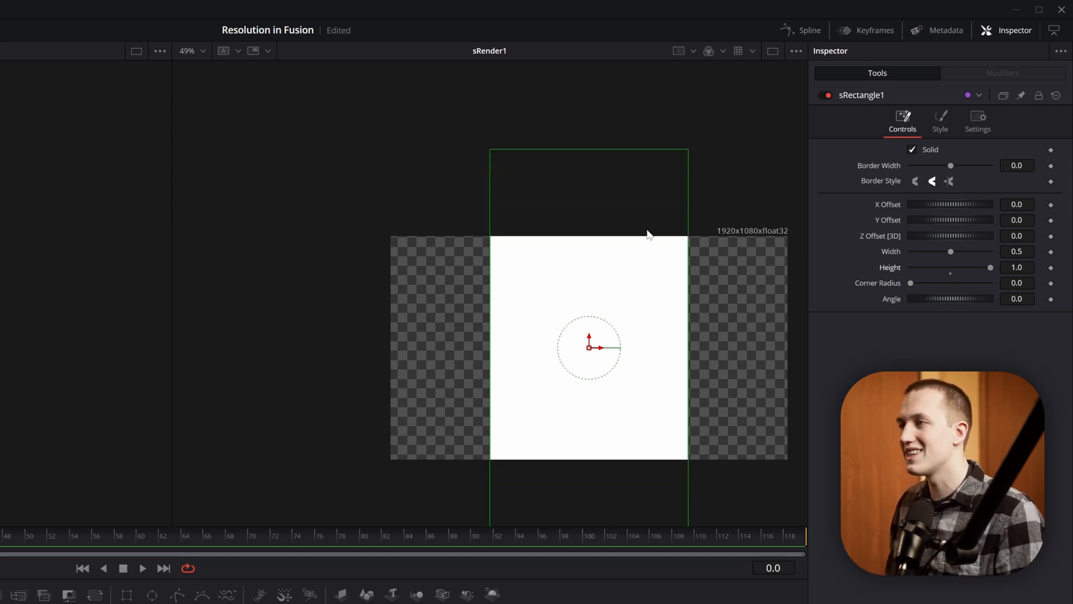
mouse_move(695, 244)
text(1)
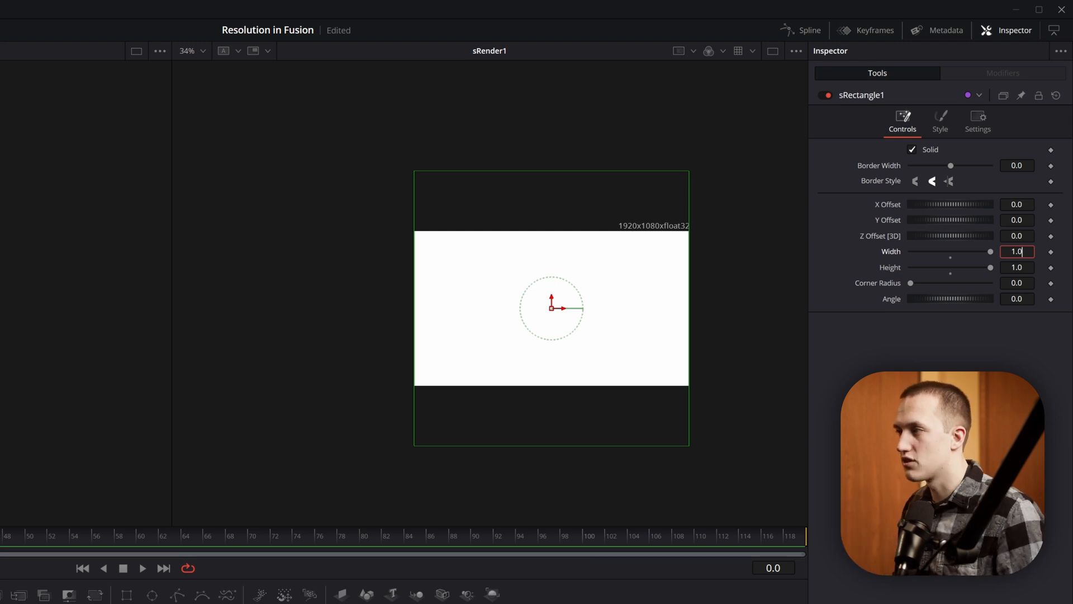
Enter sRectangle1 Width 0.4 and Height 0.5625.
text(0.4)
click(1017, 267)
text(1/)
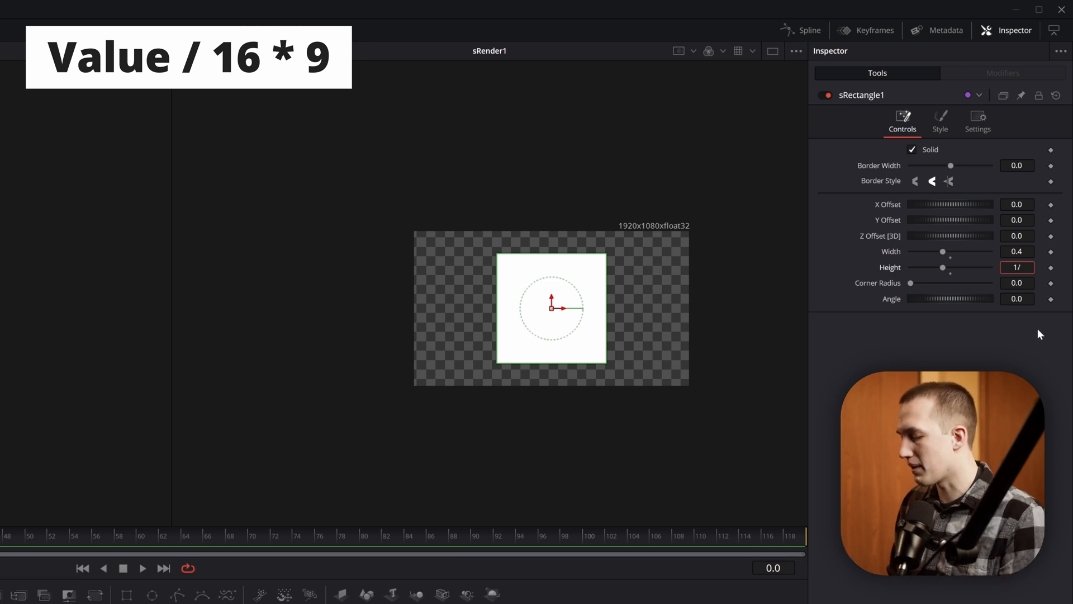
text(0.5625)
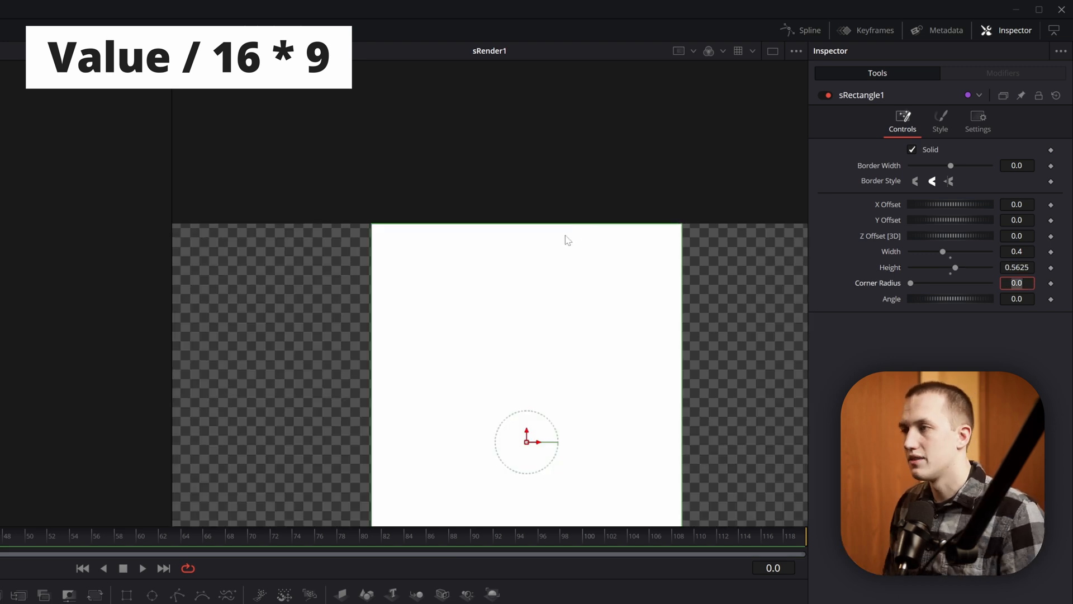
mouse_move(588, 236)
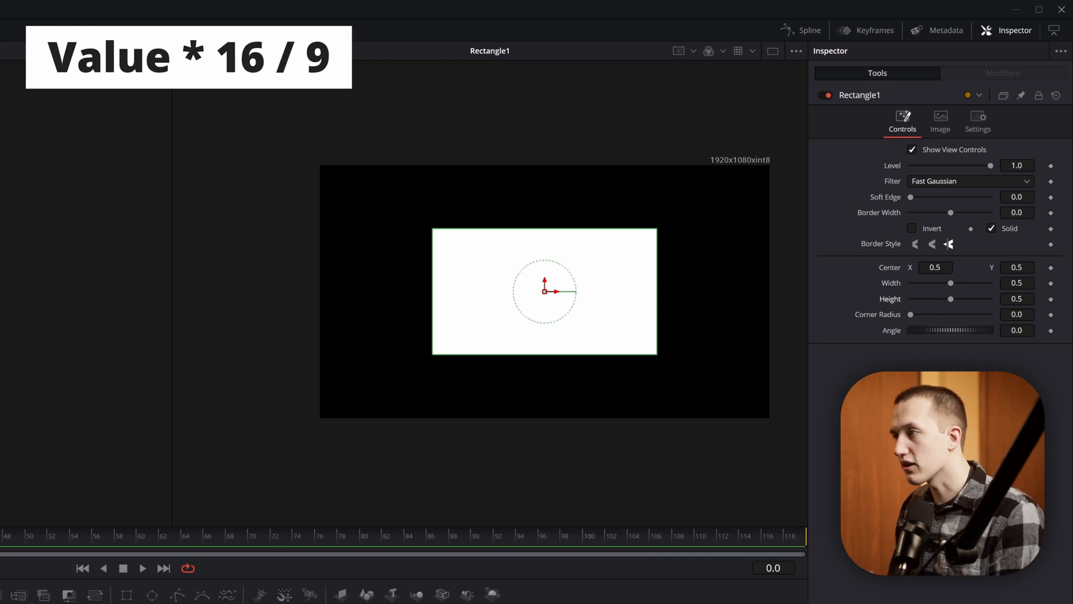
Multiply Rectangle1's Height of 0.5 by 16/9 and confirm the new value.
click(1016, 299)
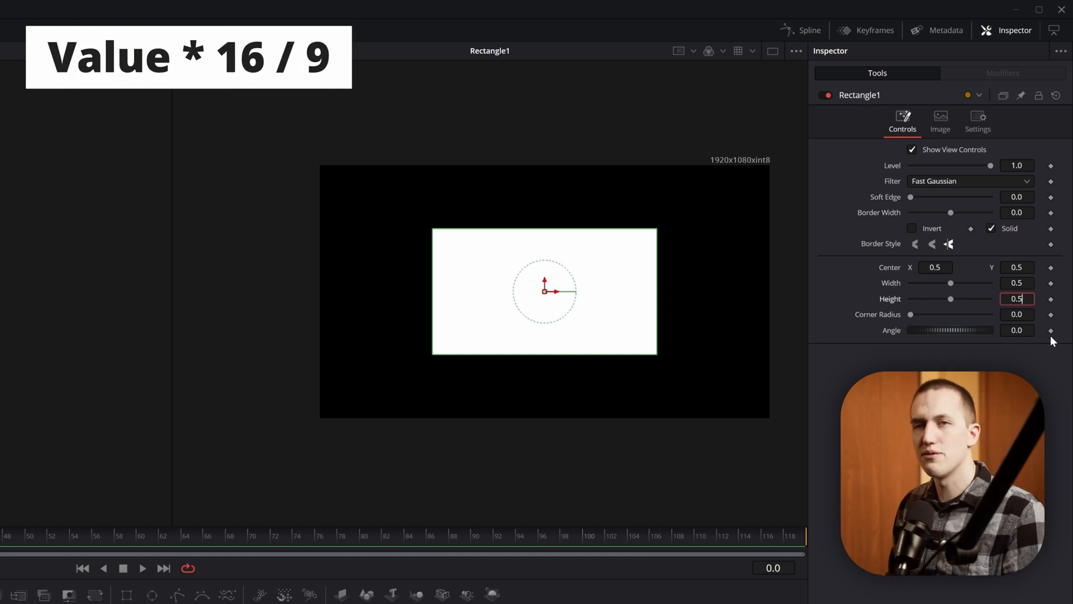
text(*16)
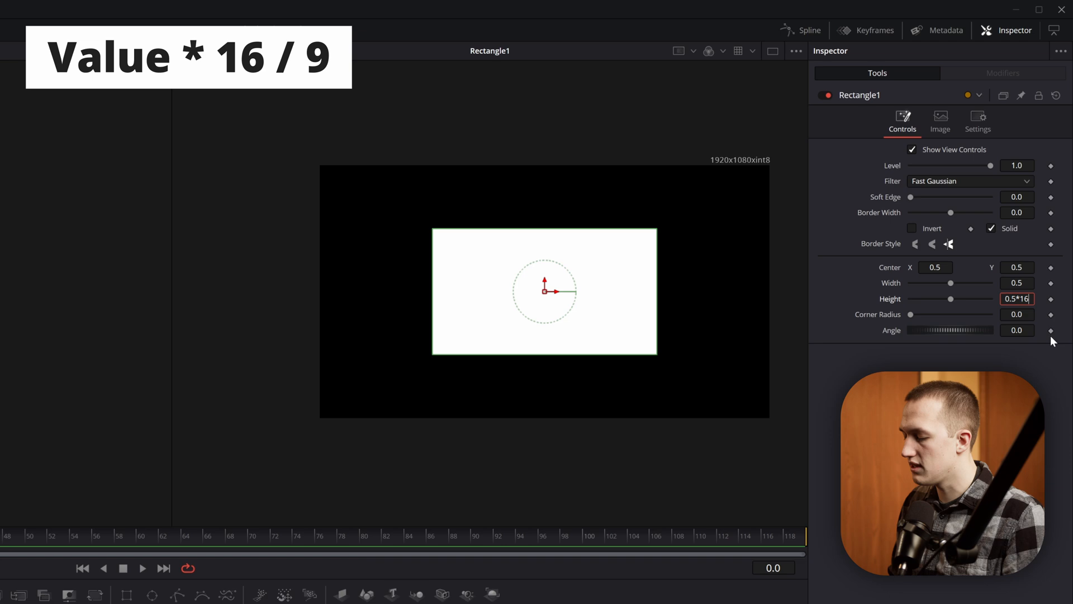
key(Return)
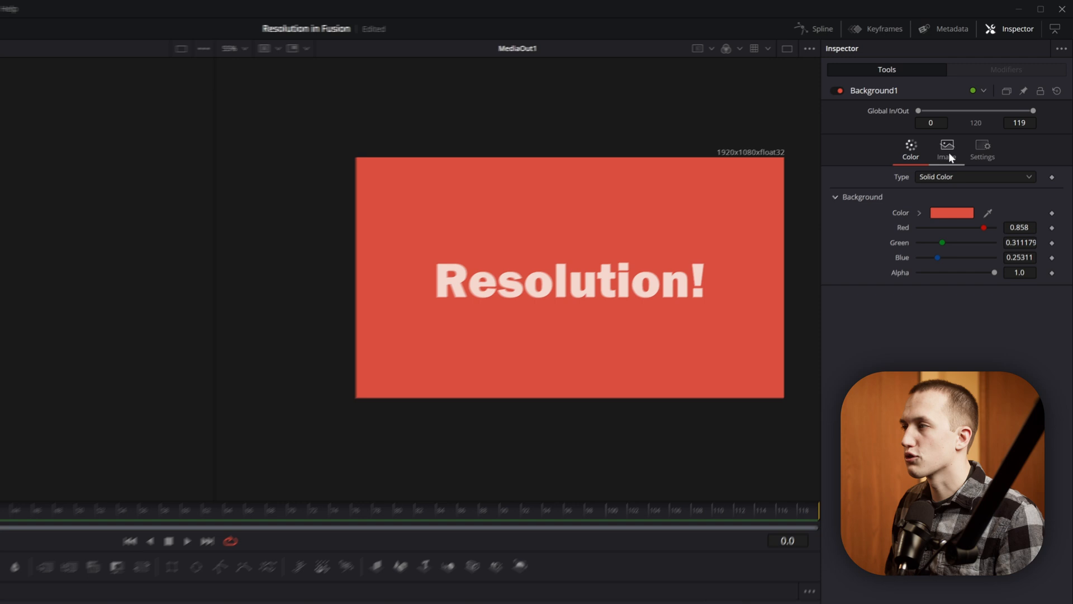
Uncheck Auto Resolution in Background1's Image settings.
click(948, 148)
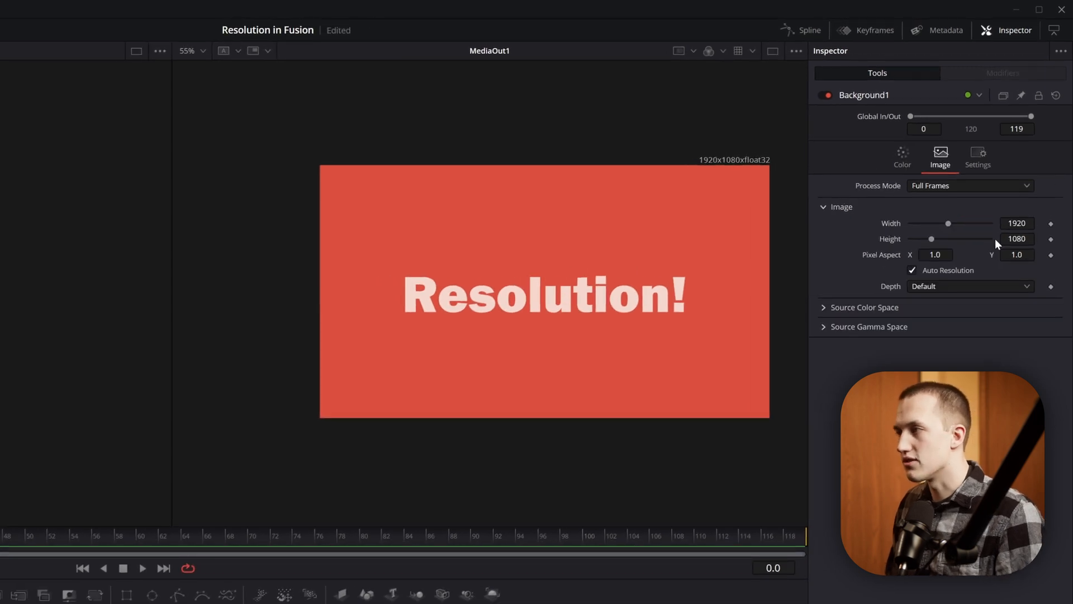
mouse_move(975, 280)
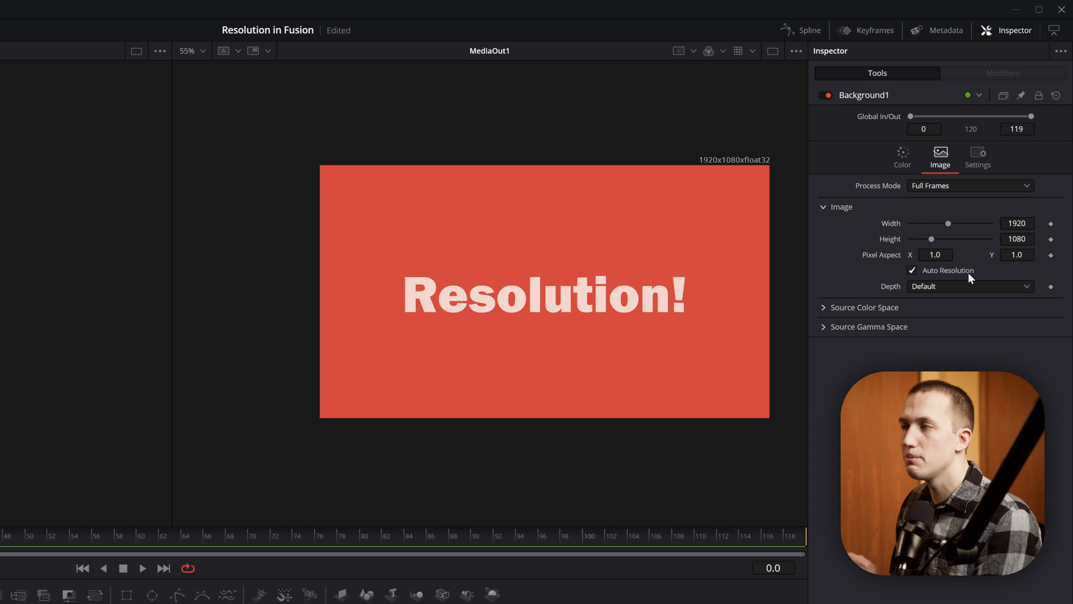
click(912, 269)
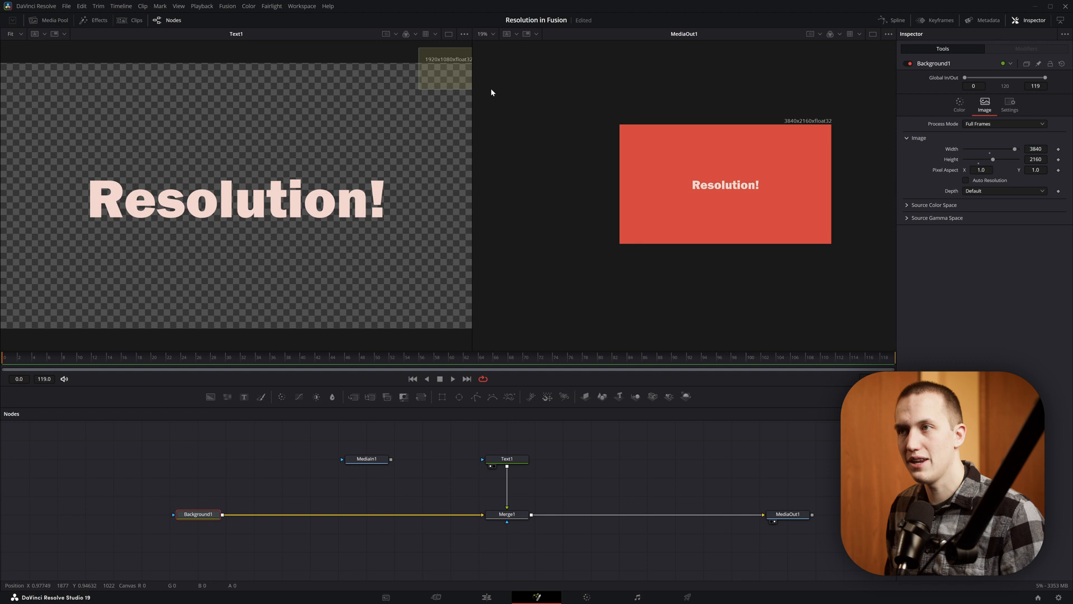
Inspect Merge1 and Text1's image settings over the 3840×2160 background.
click(507, 514)
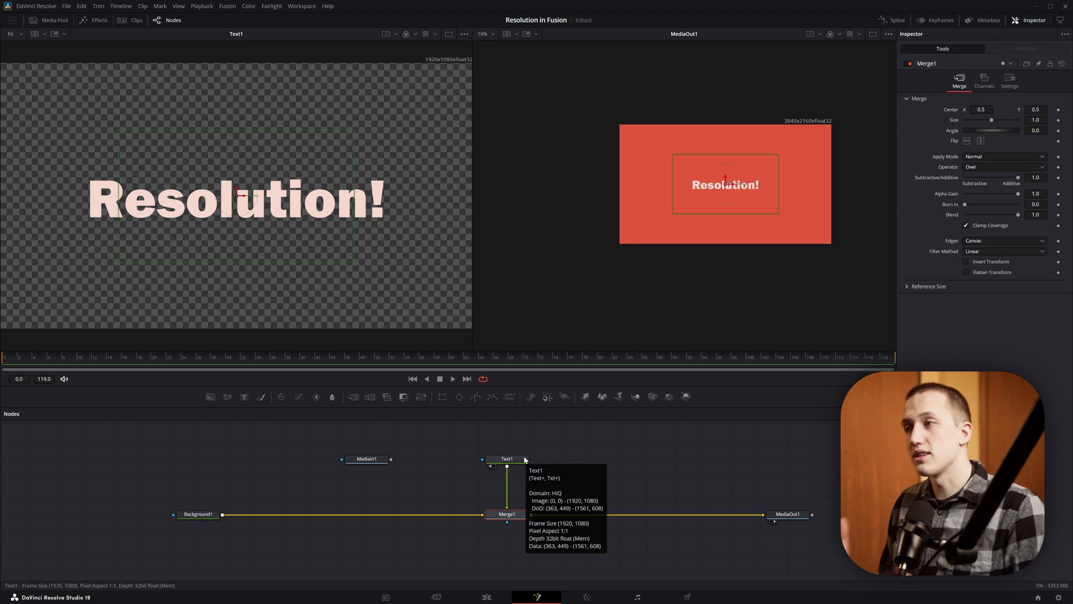
mouse_move(576, 456)
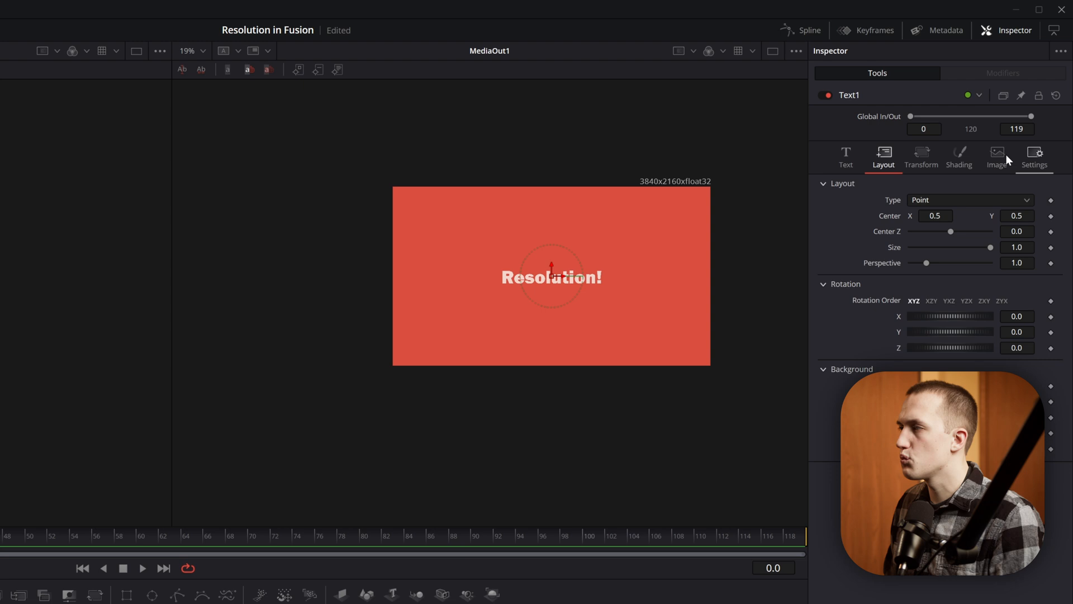
click(997, 156)
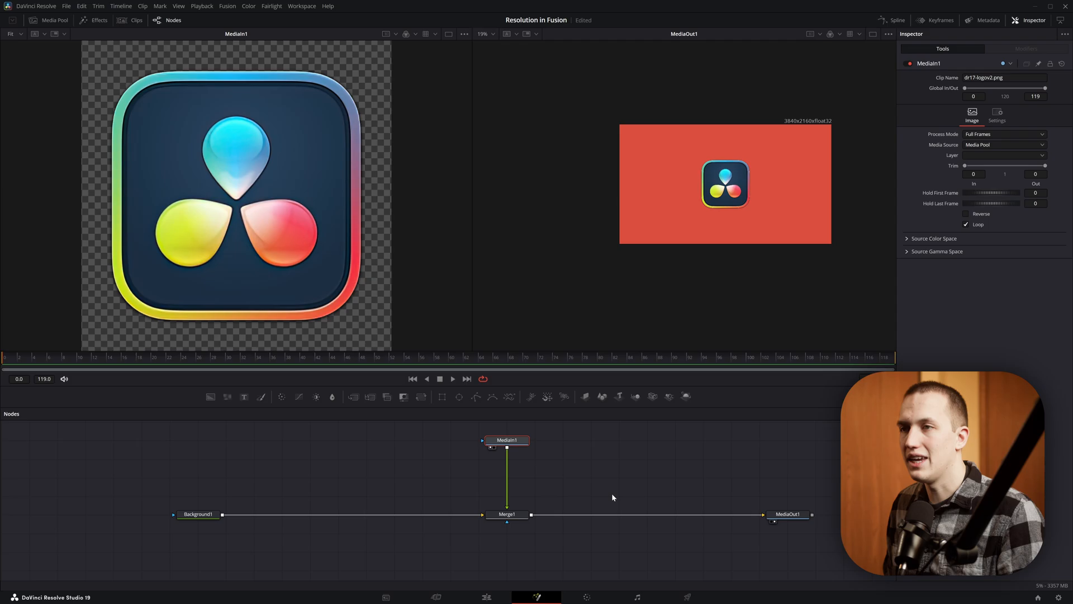
click(507, 514)
text(trans)
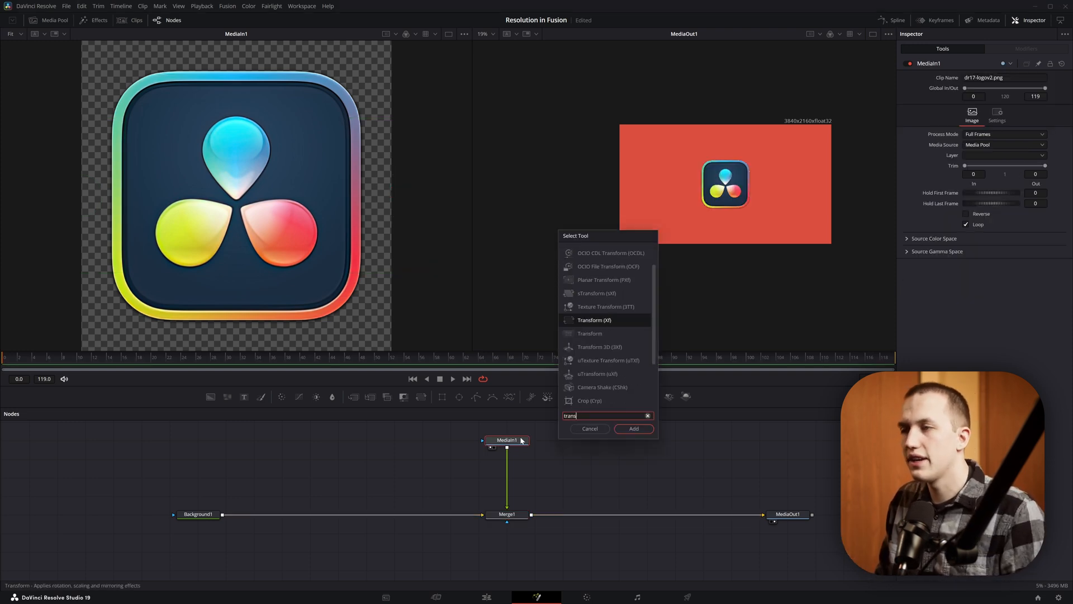
click(633, 428)
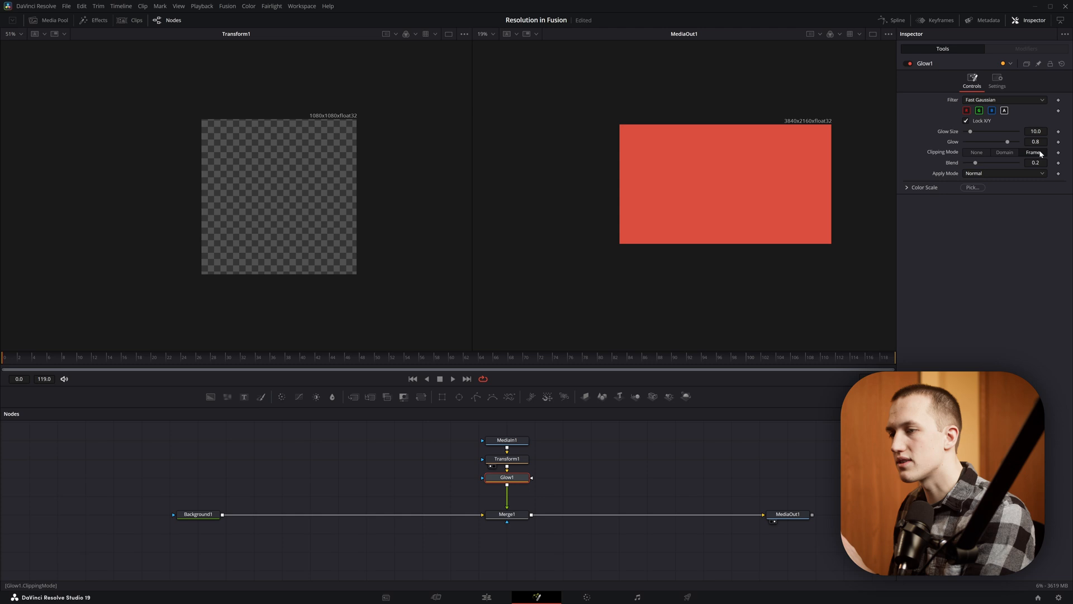
click(506, 477)
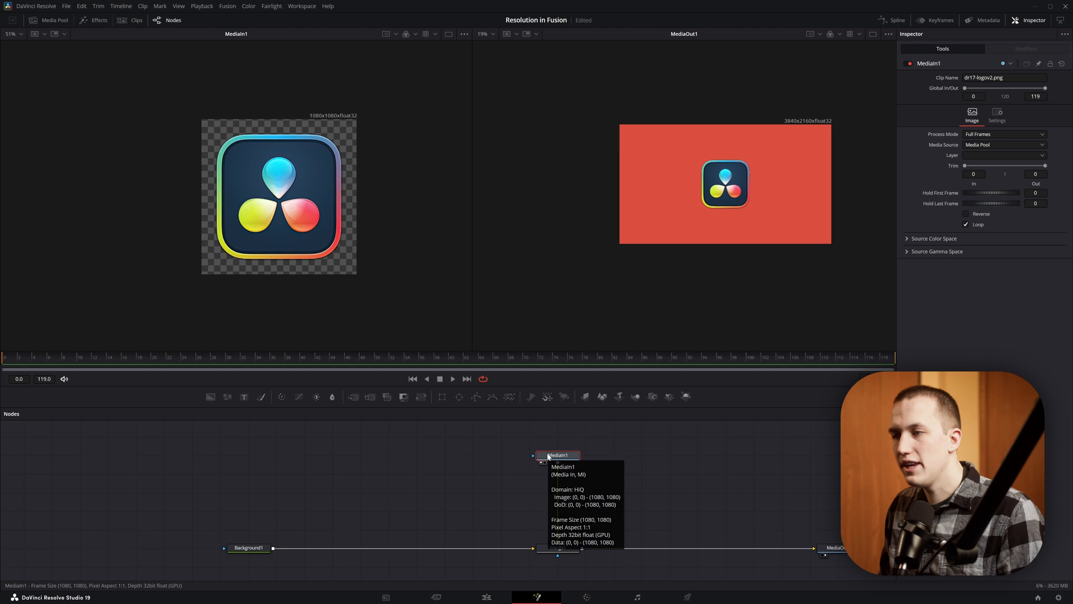
Add Resize1 after MediaIn1 with Keep Frame Aspect and 2160×2160 size.
text(resi)
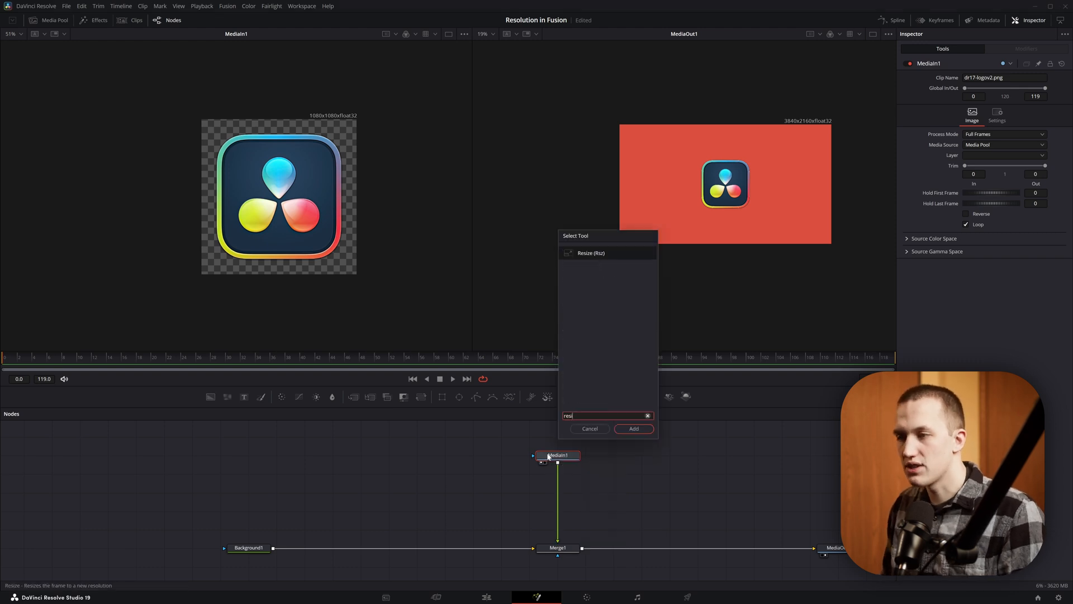
click(632, 429)
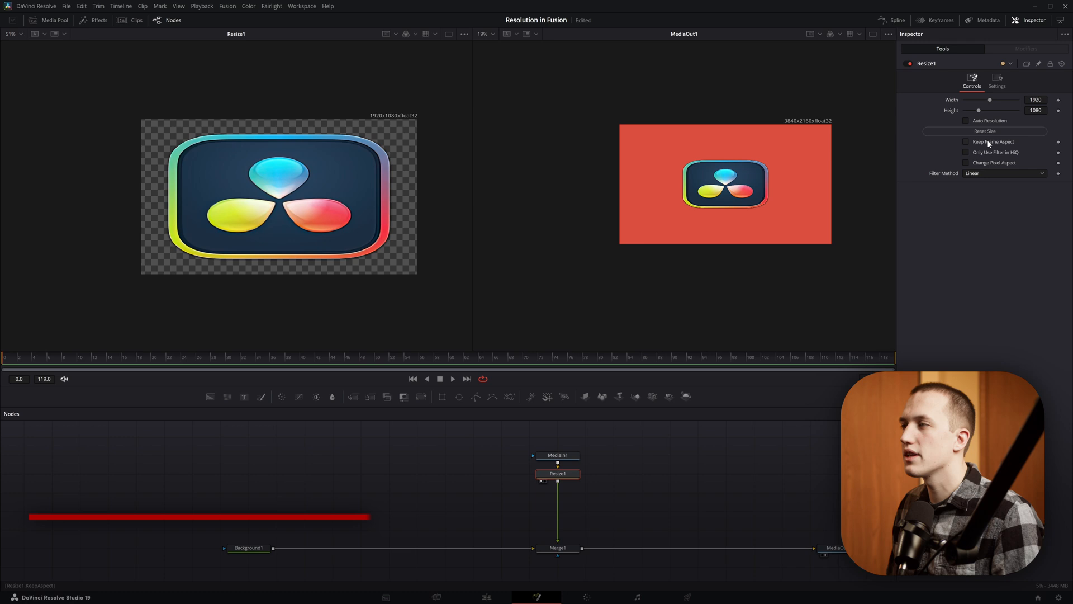
click(966, 142)
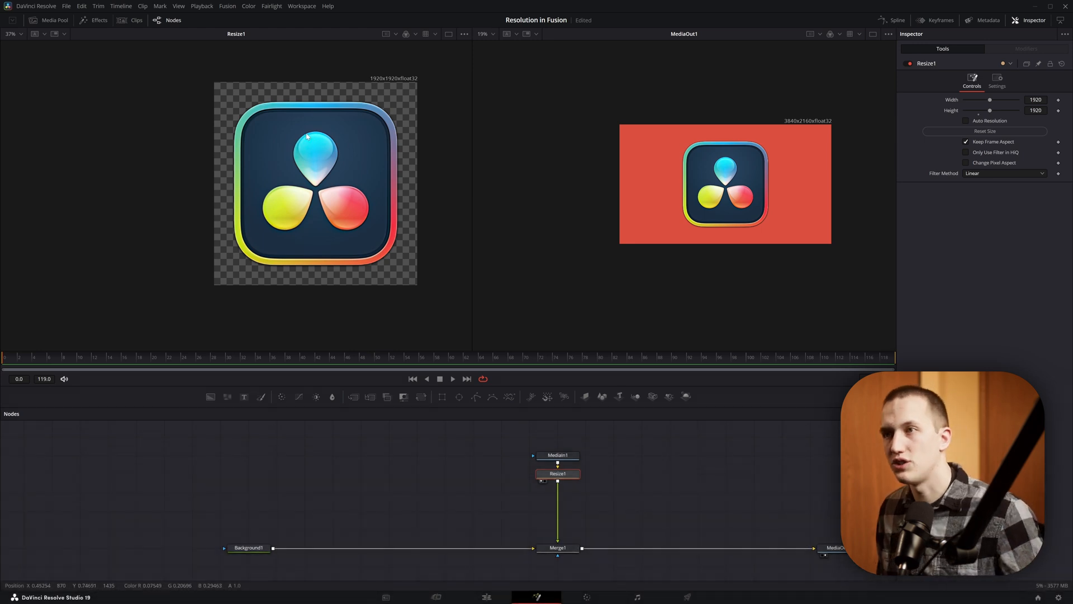
mouse_move(806, 119)
text(2160)
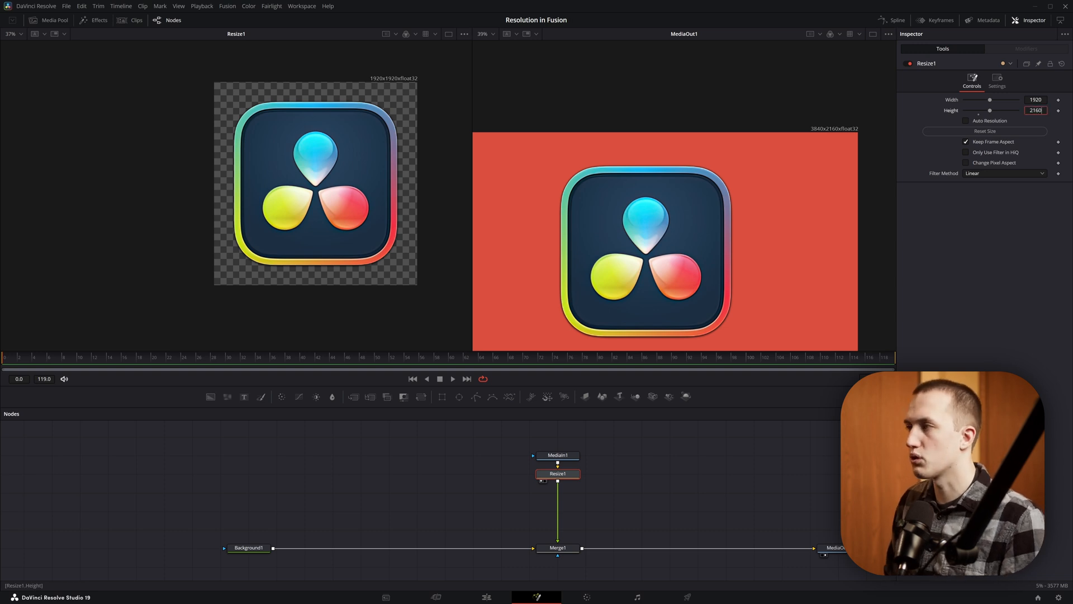
click(557, 548)
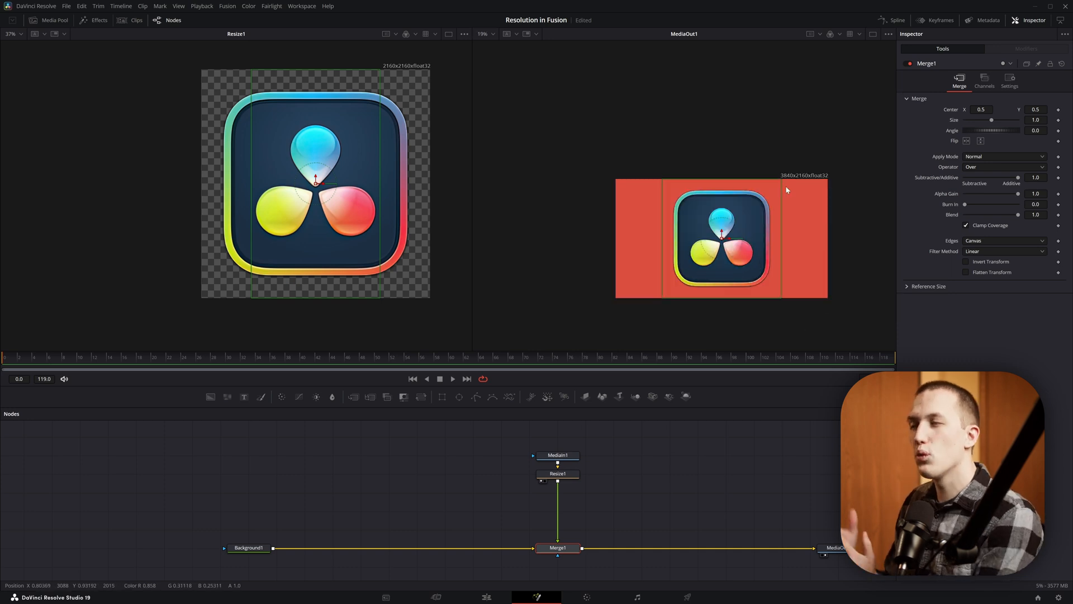
click(558, 472)
text(crop)
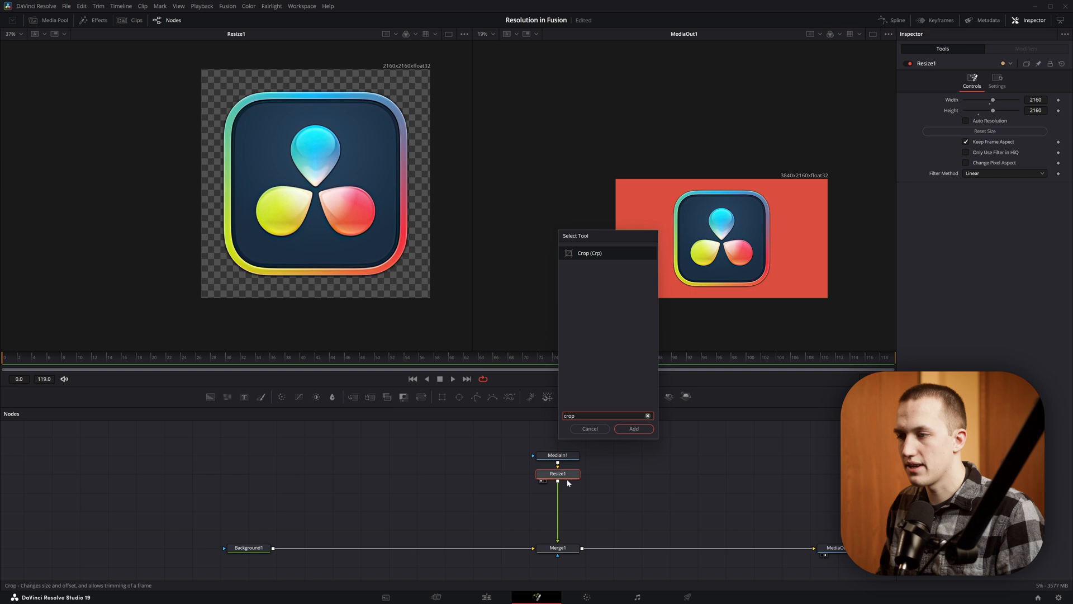
Chain Crop1 with Keep Centered, then Transform1 and Glow1 after Resize1.
click(632, 429)
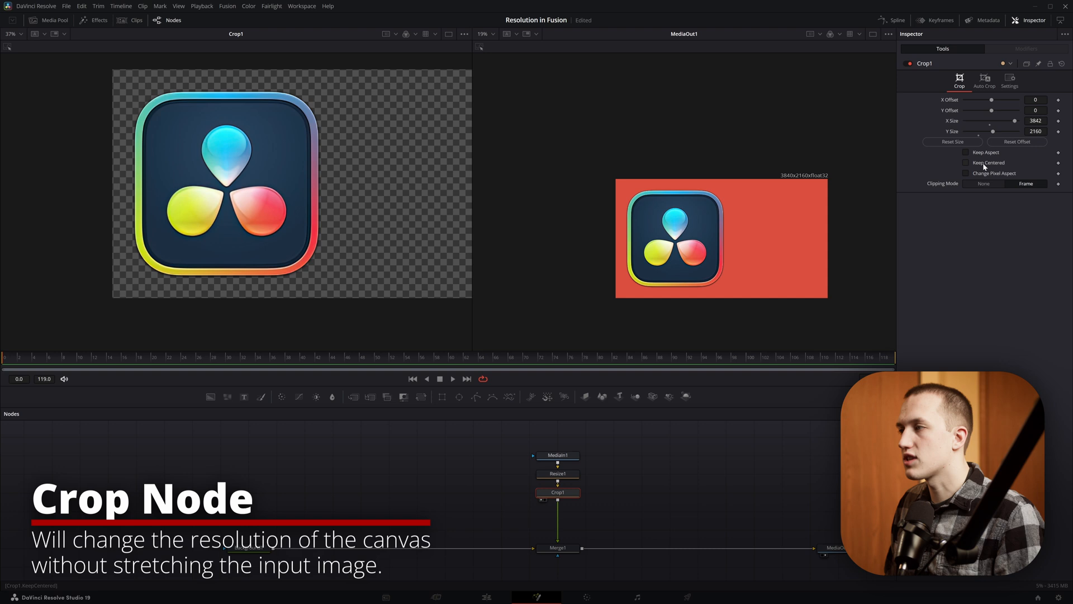
click(966, 163)
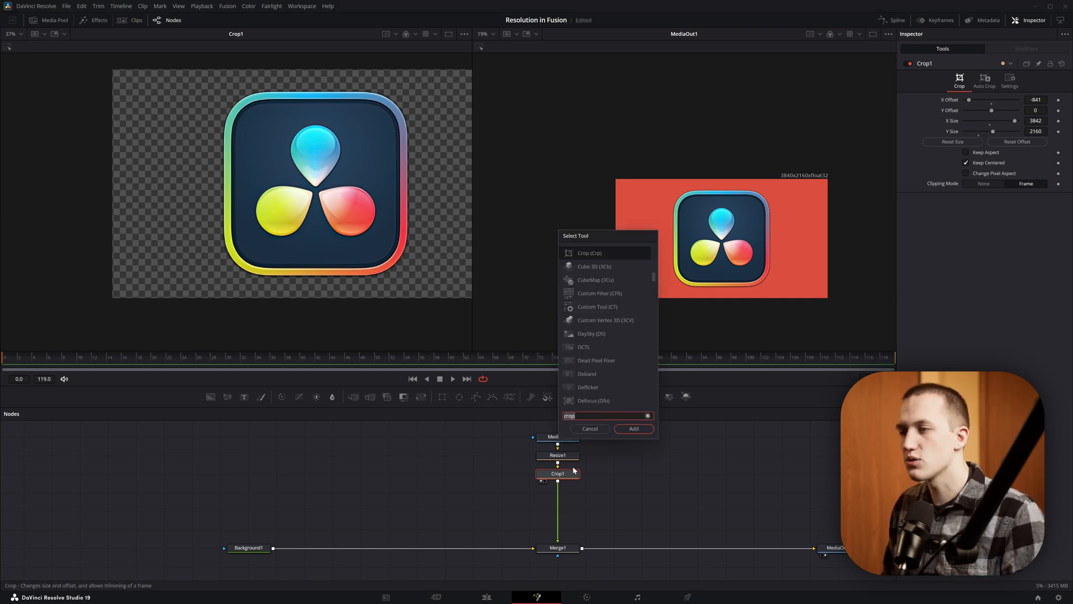
click(632, 429)
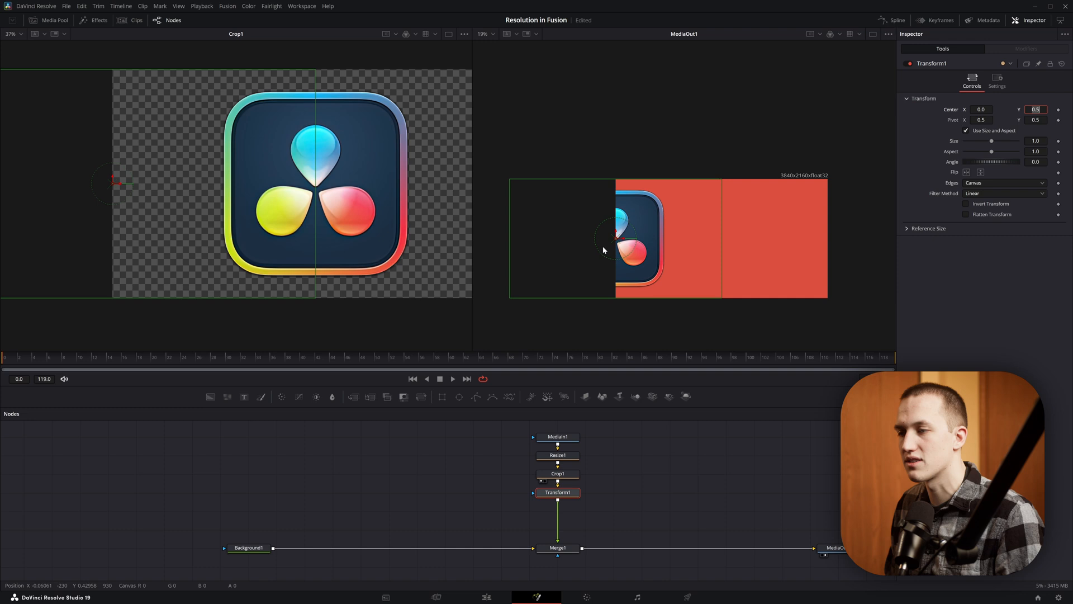
click(558, 510)
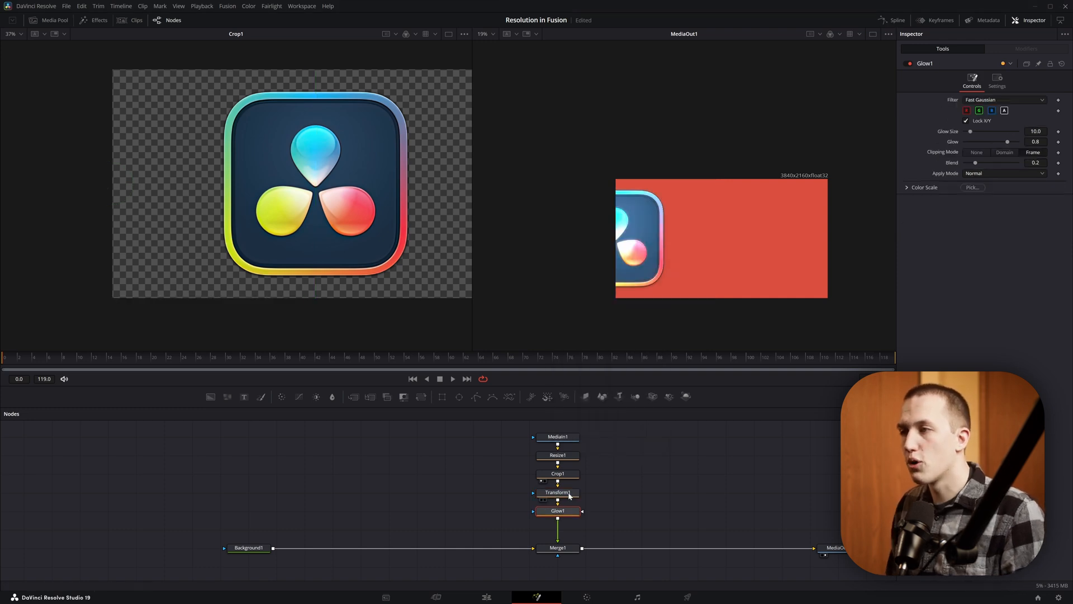
mouse_move(690, 203)
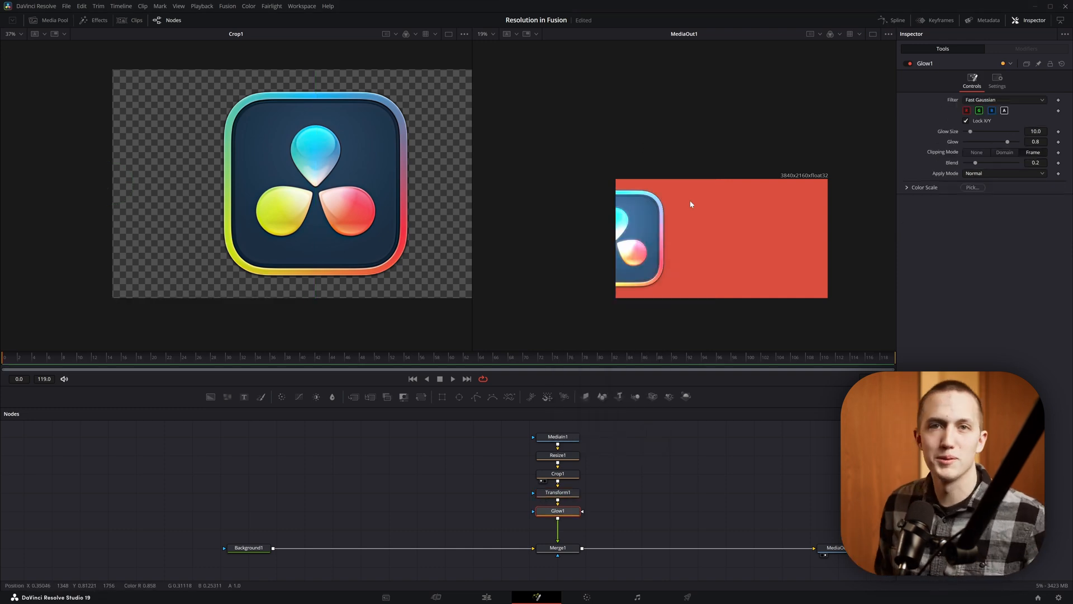